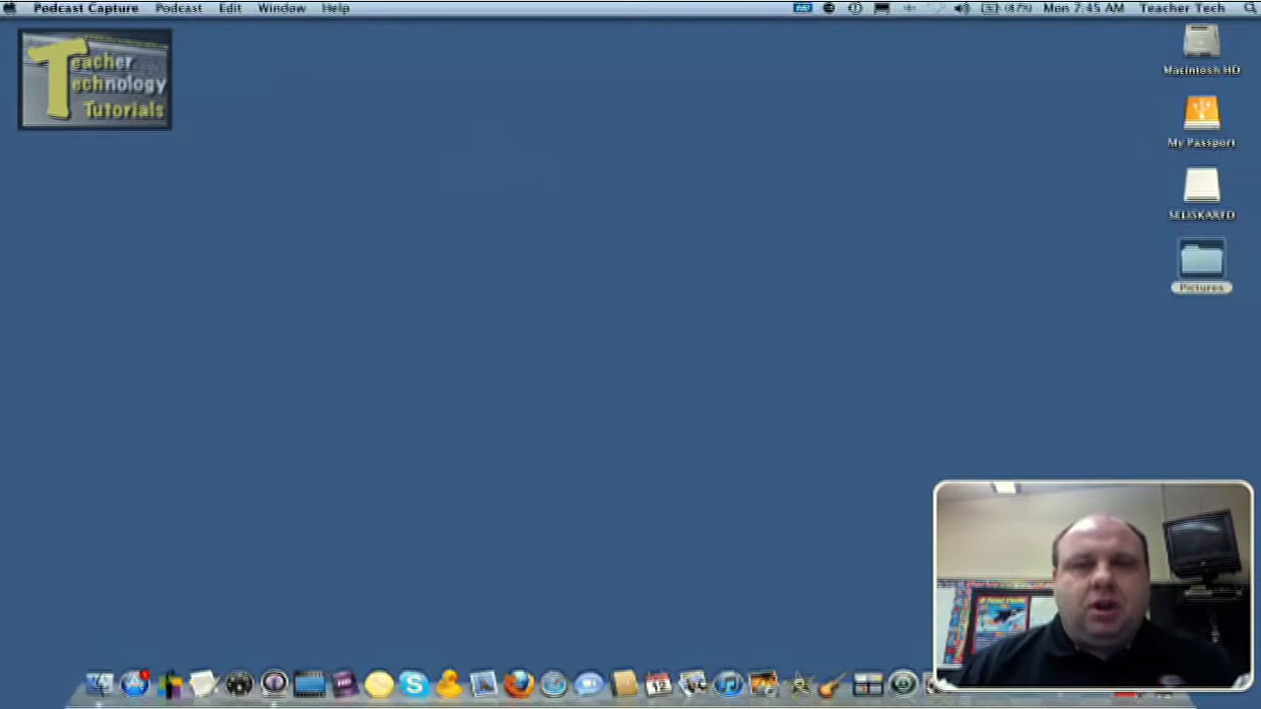
Step: Open the desktop Pictures folder to list its nine JPG photos in columns
left_click(1201, 261)
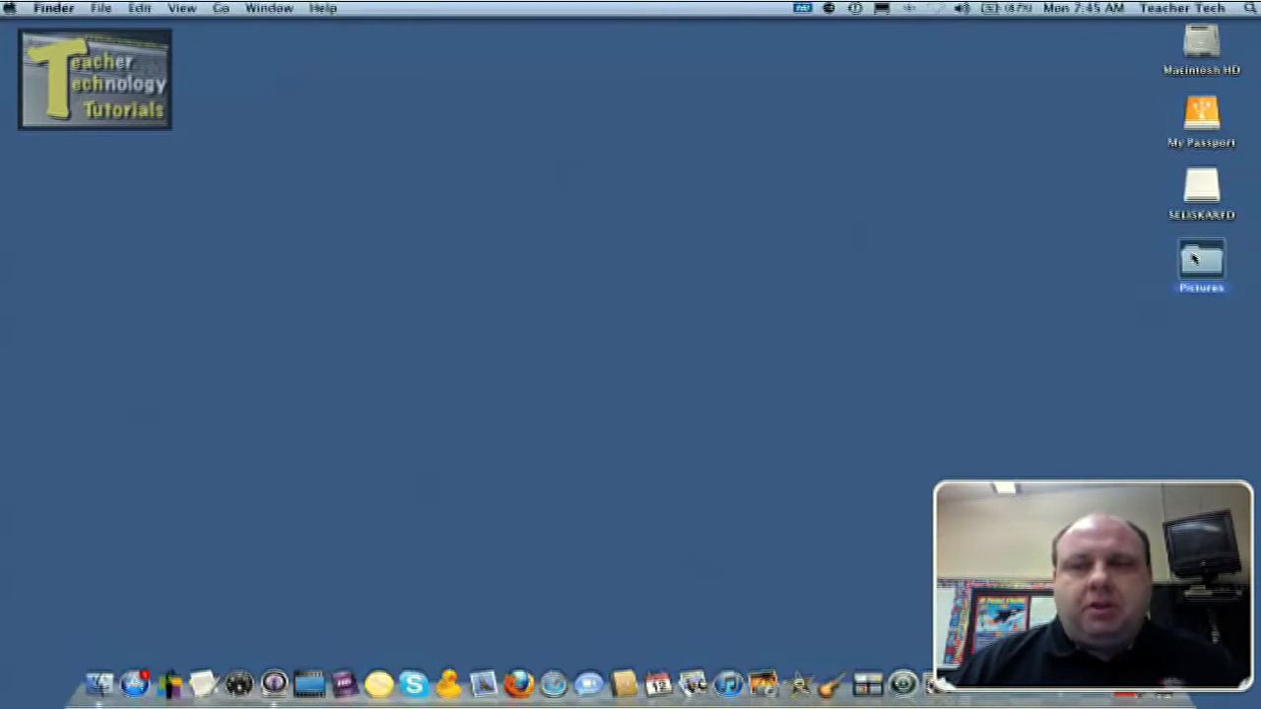
double_click(1201, 261)
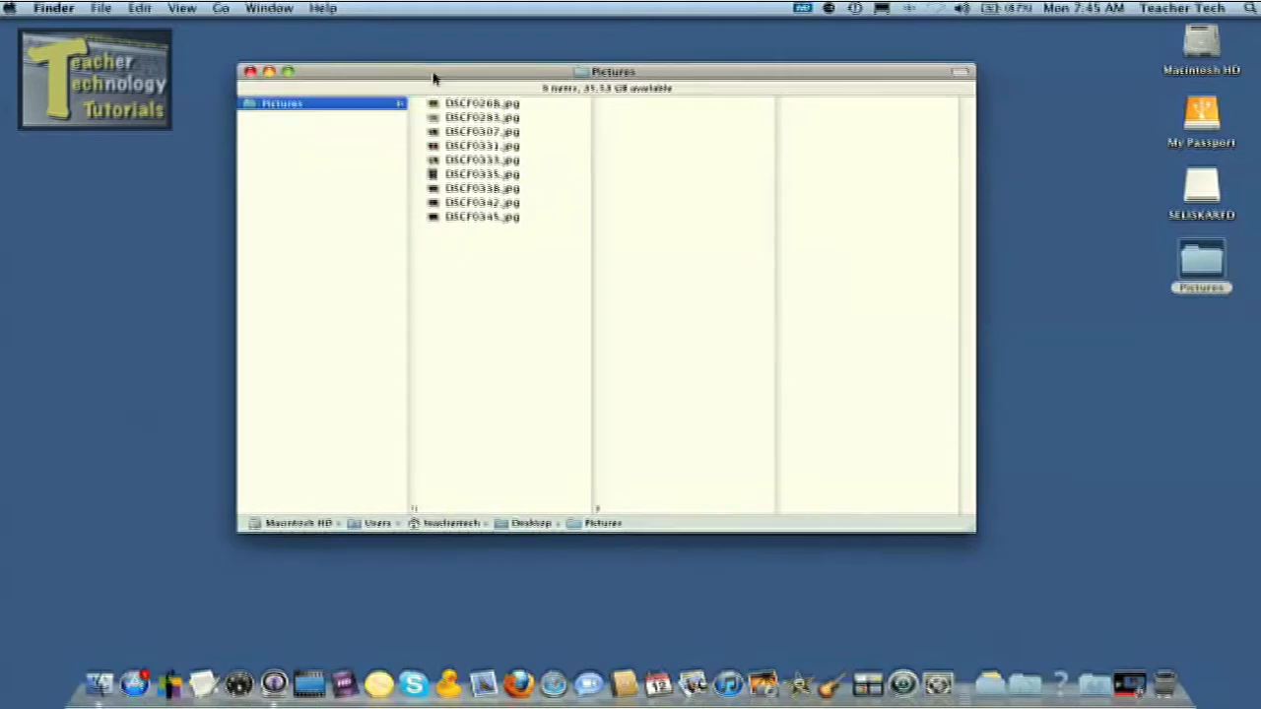
Step: Shift the Pictures window, then preview DSCF0268.jpg and the duck photo DSCF0283.jpg
left_click_drag(434, 71, 619, 65)
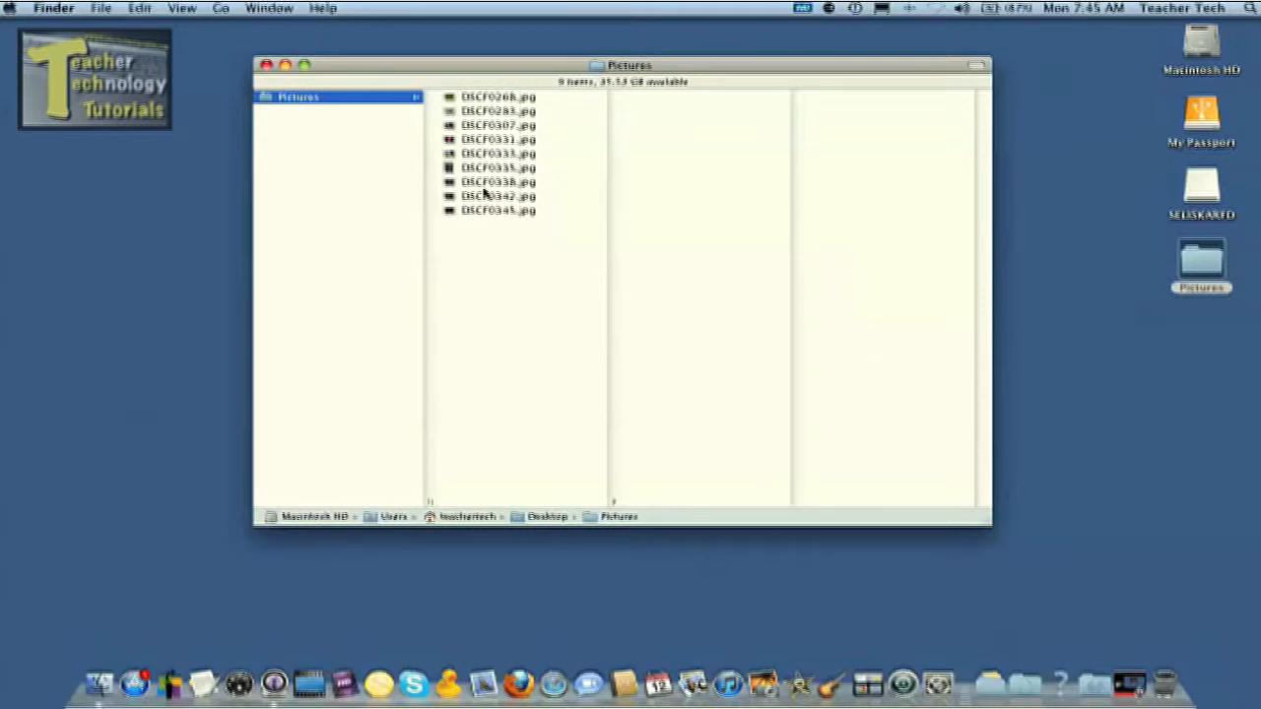
mouse_move(478, 110)
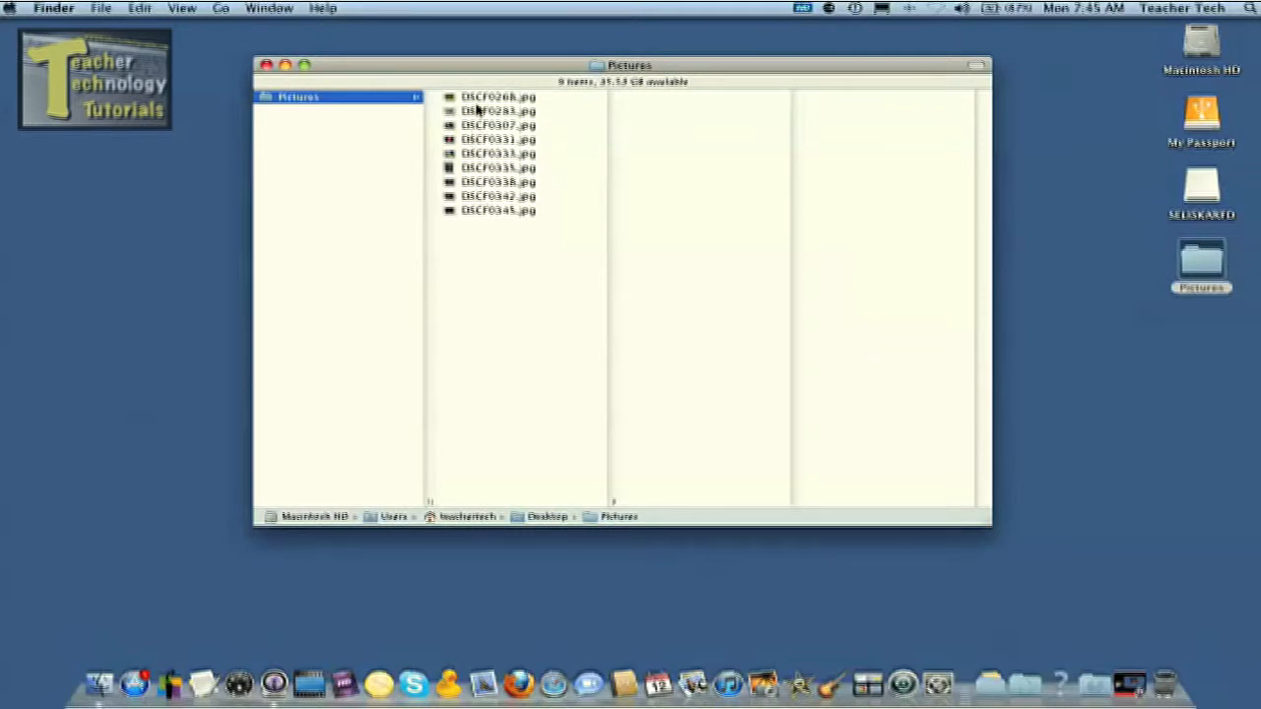
left_click(497, 96)
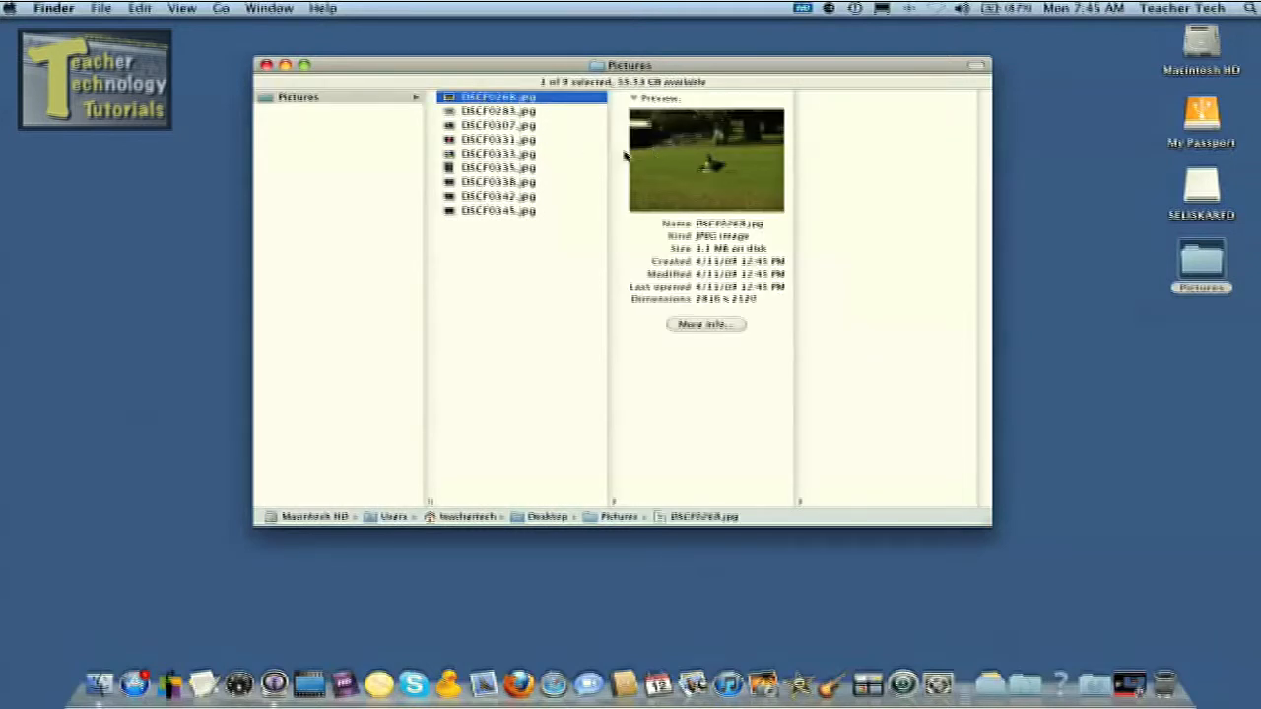
left_click(498, 110)
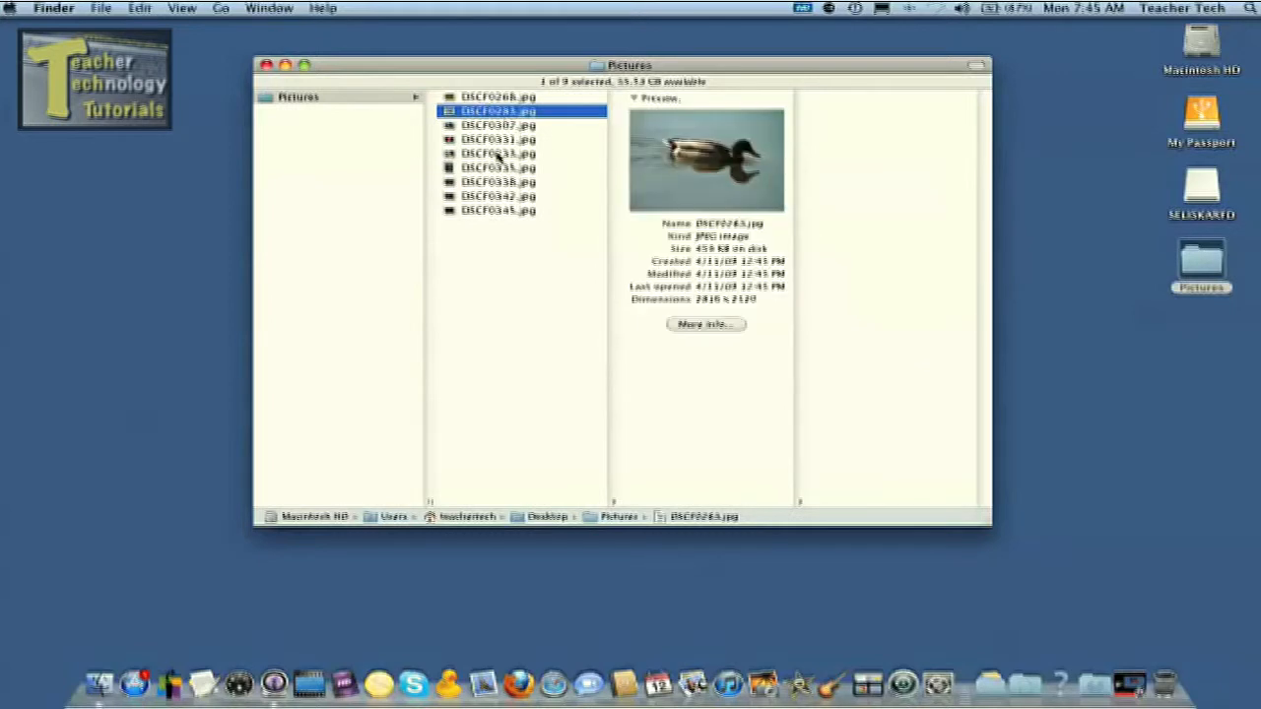
mouse_move(579, 195)
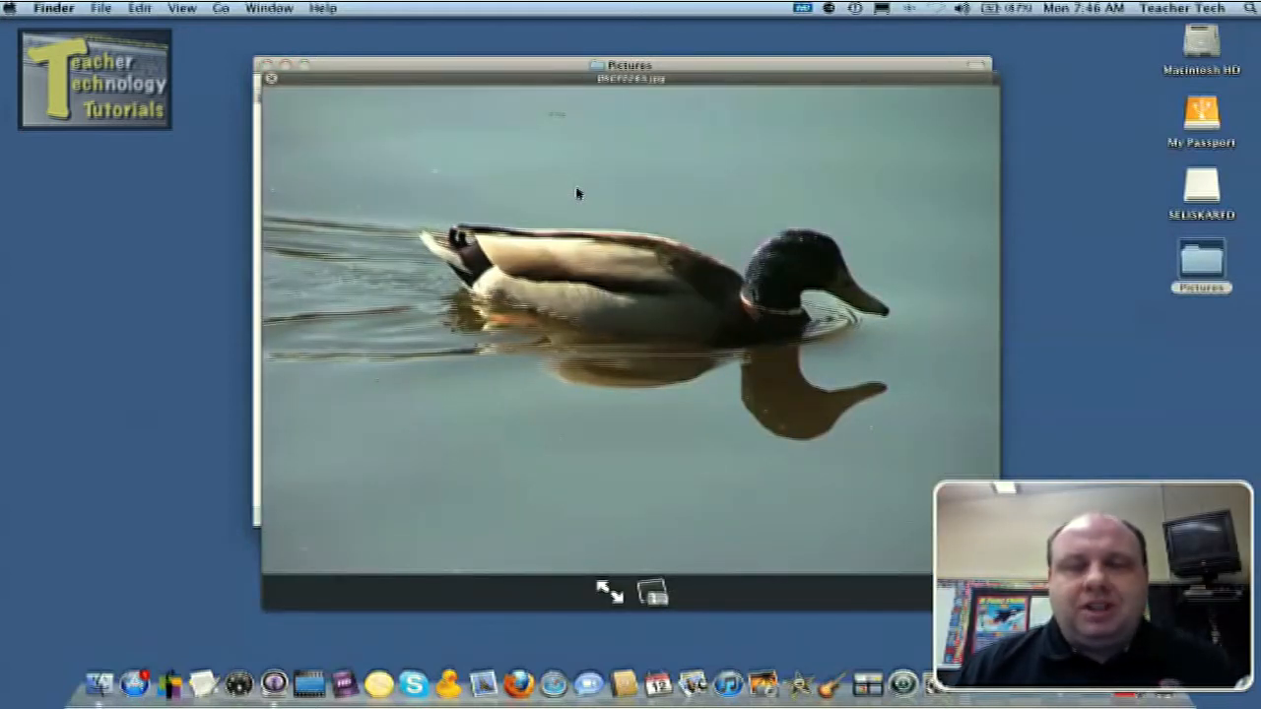
mouse_move(646, 288)
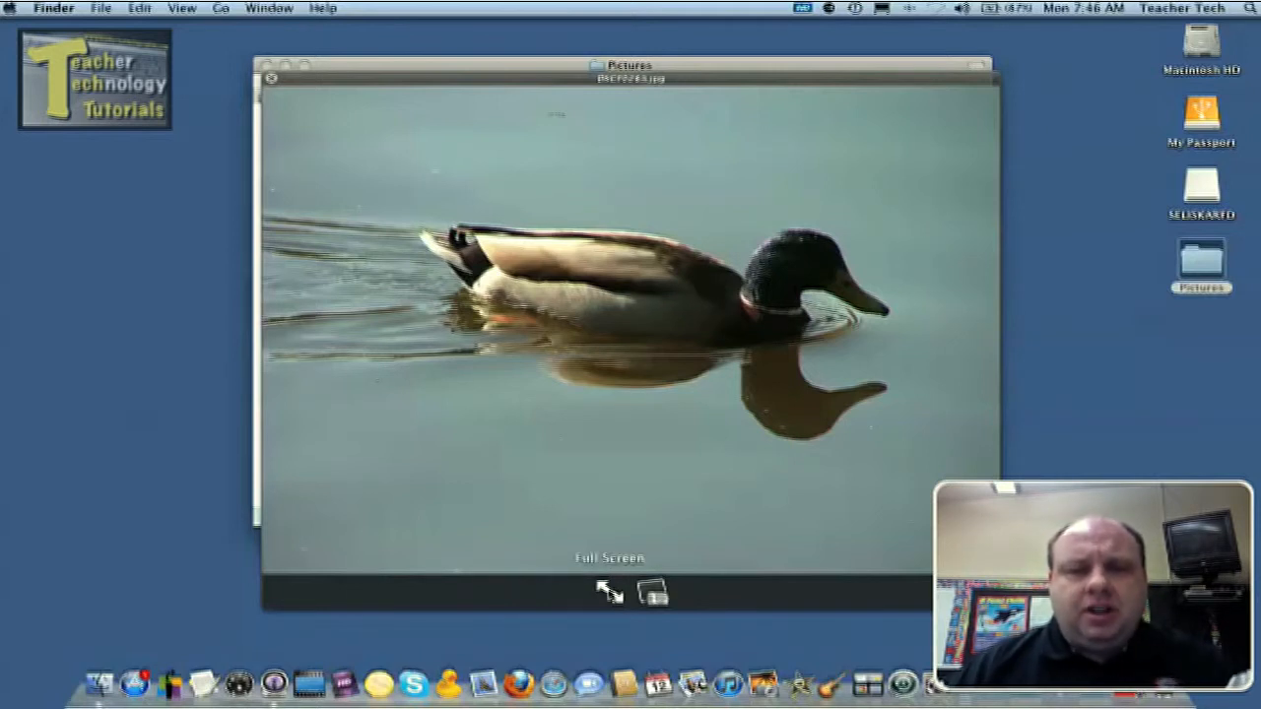
Step: Show the duck photo DSCF0283.jpg full screen in Quick Look
left_click(609, 592)
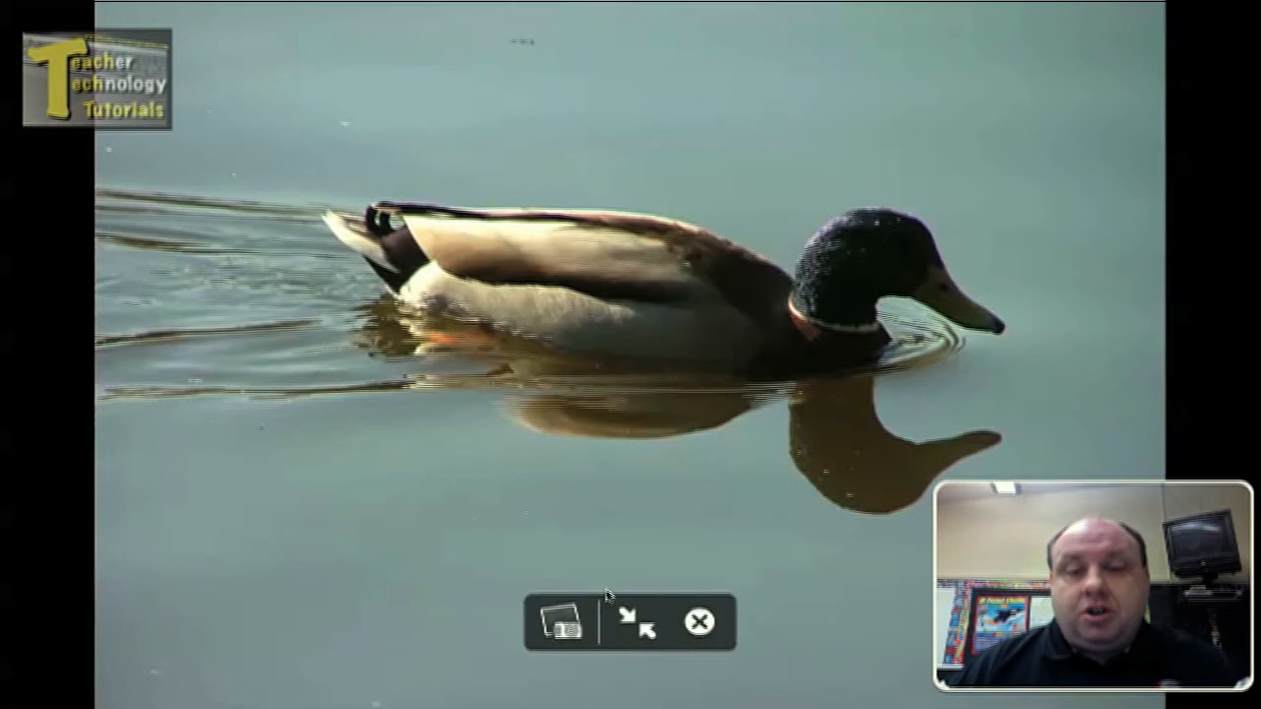
mouse_move(635, 626)
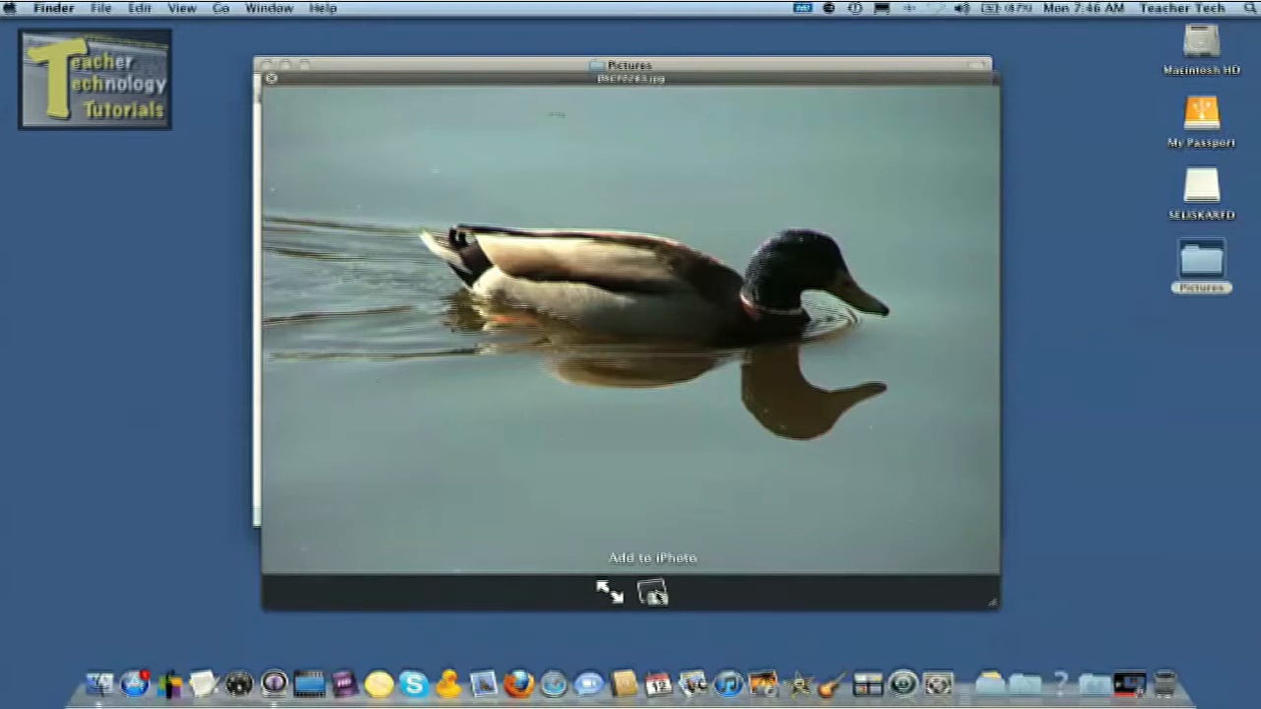
mouse_move(1111, 330)
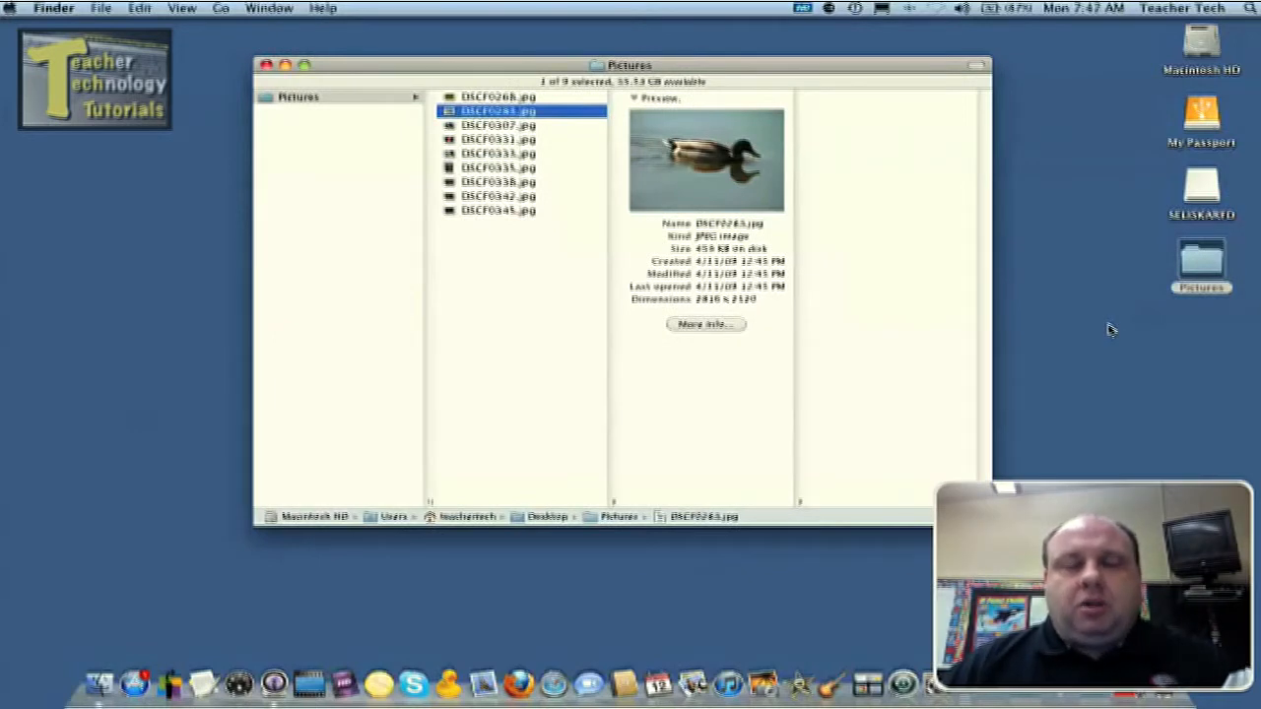
mouse_move(1089, 330)
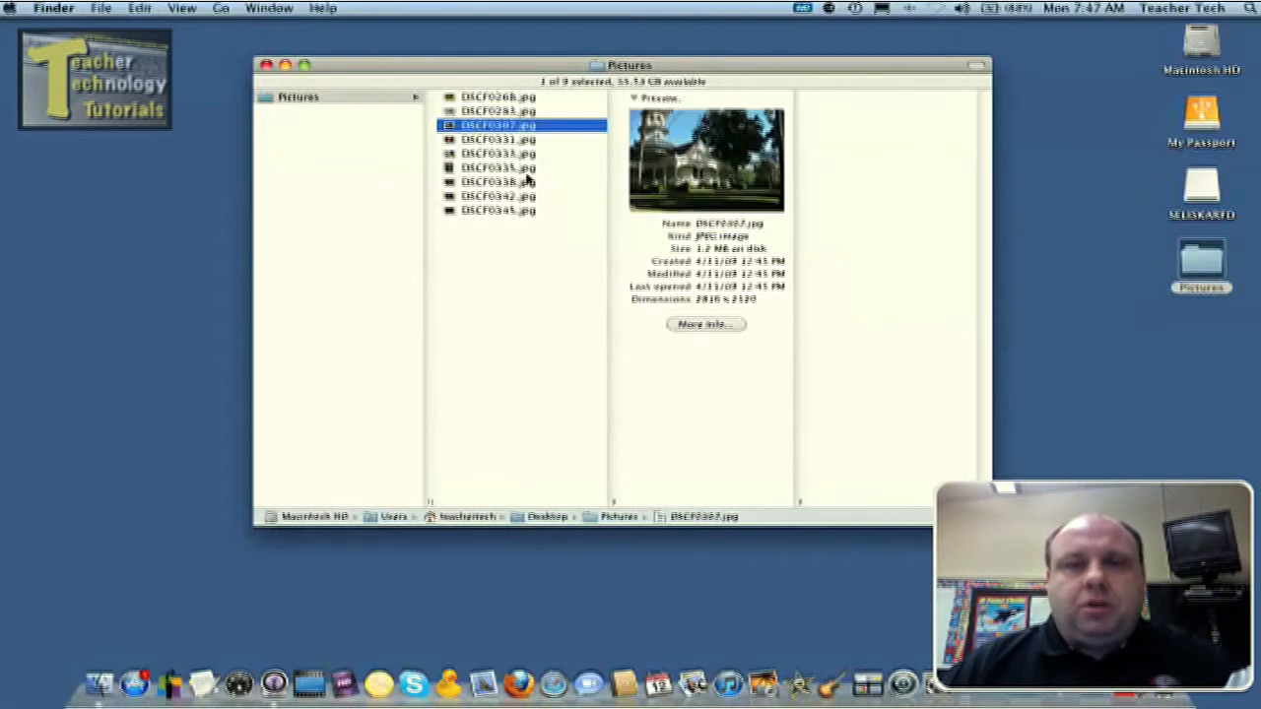
Step: Select the waterfall photo DSCF0338.jpg to show its preview and details
left_click(498, 181)
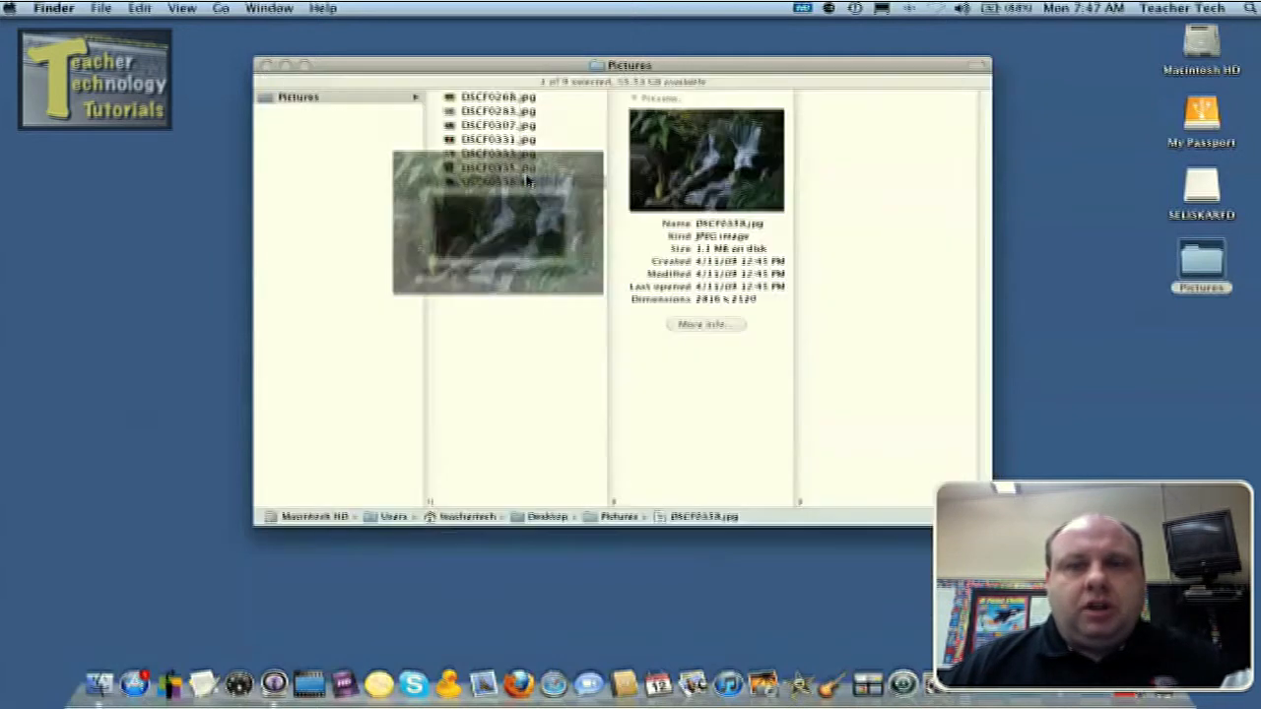
left_click(497, 183)
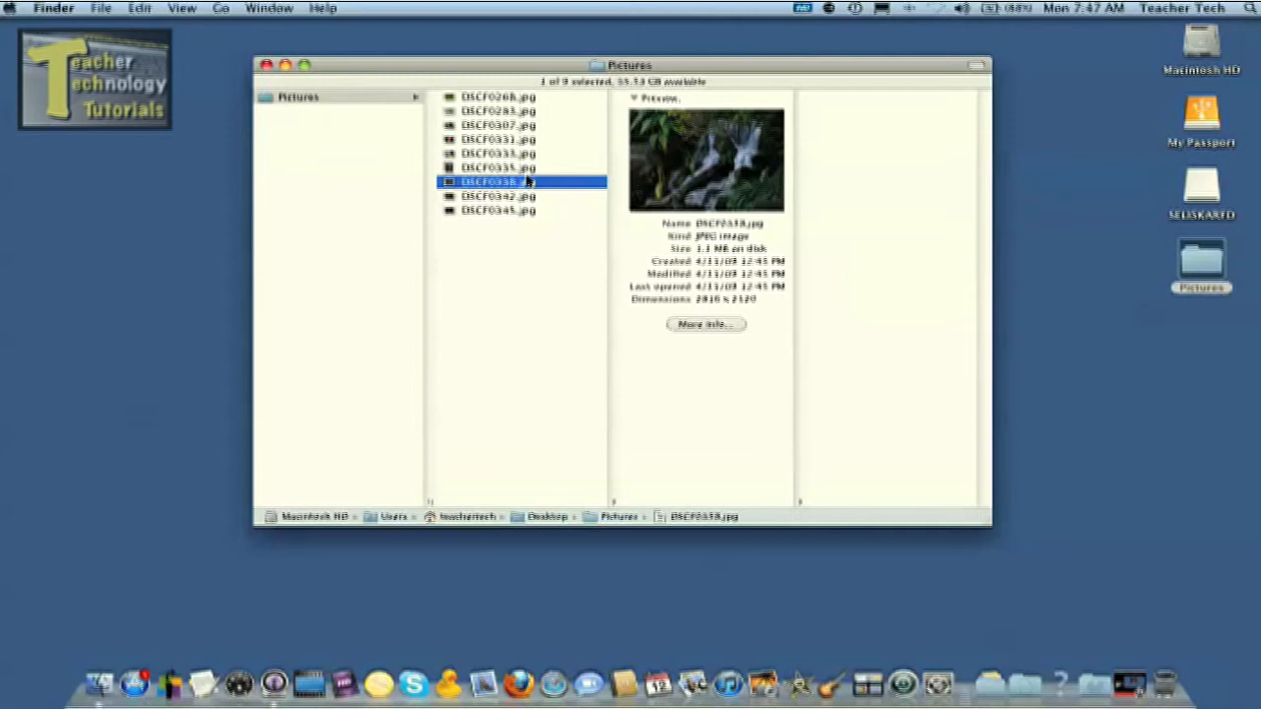
mouse_move(917, 345)
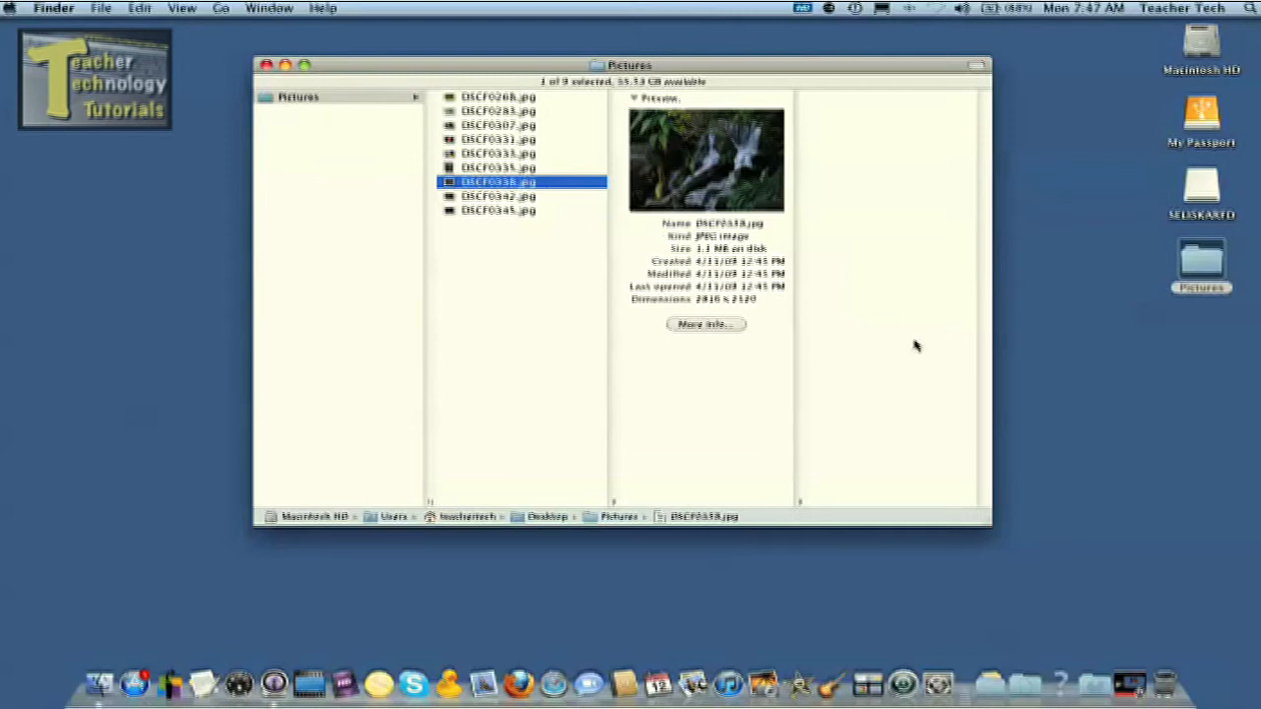
mouse_move(1020, 429)
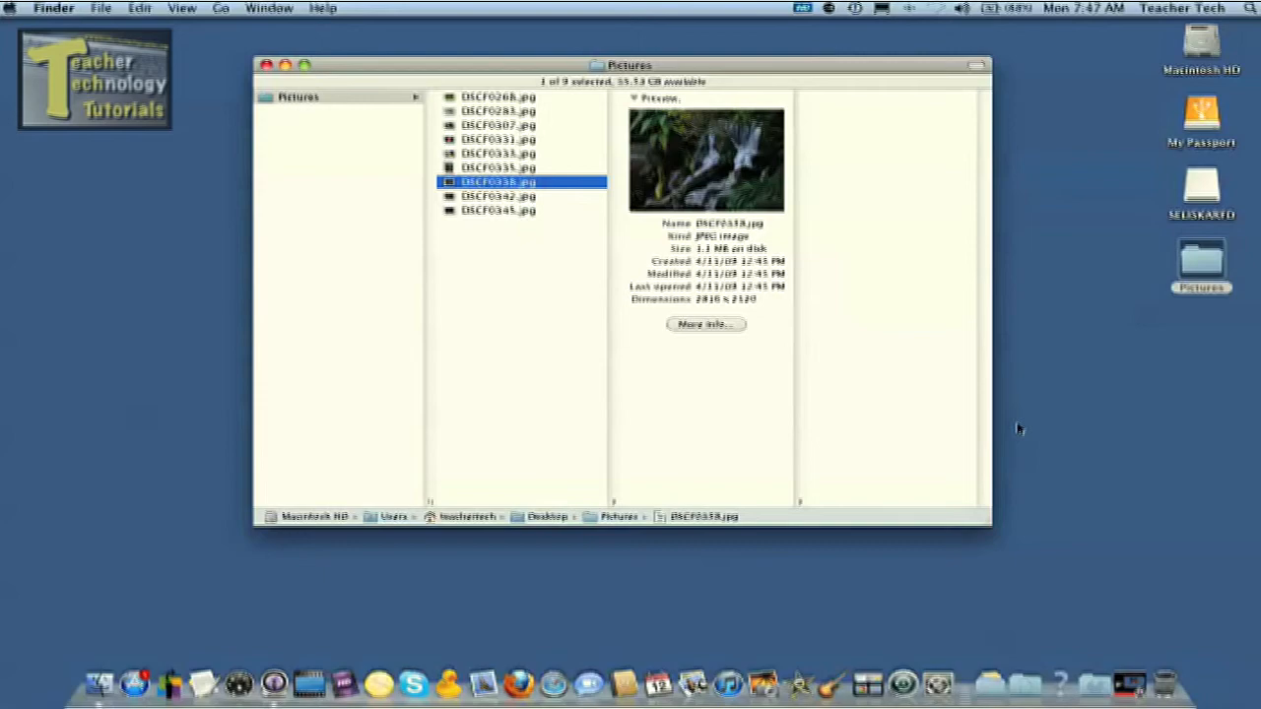